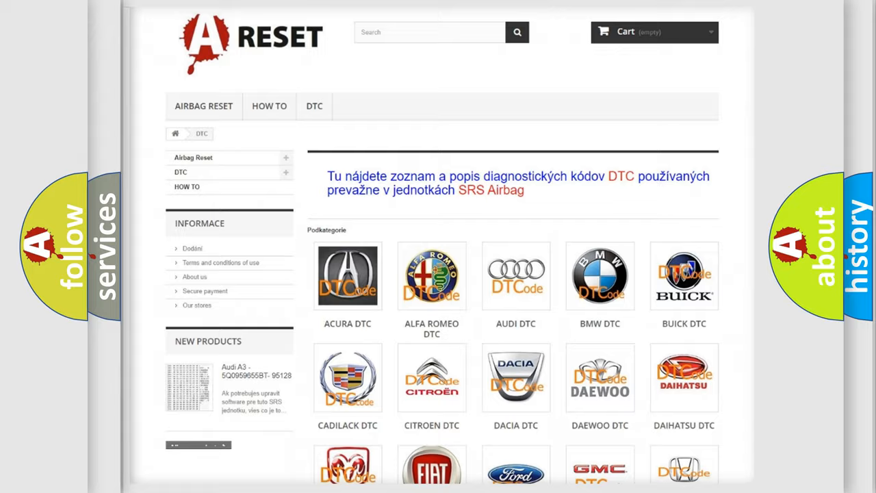
Scroll through the GMC B-code subcategory list to locate the B008A00 entry.
scroll("down", 3)
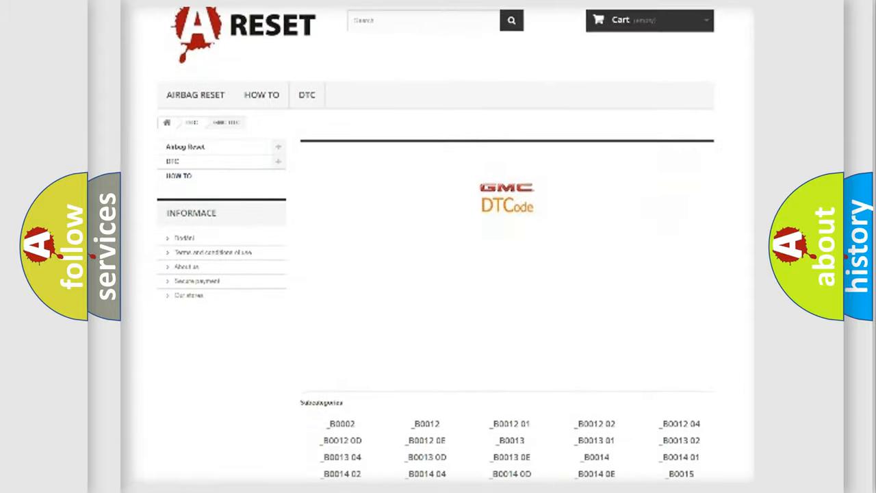
scroll("down", 3)
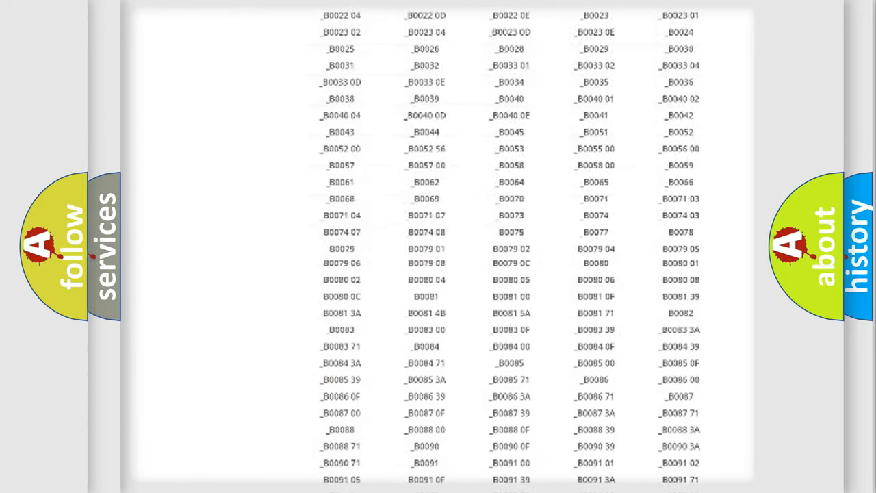
scroll("up", 3)
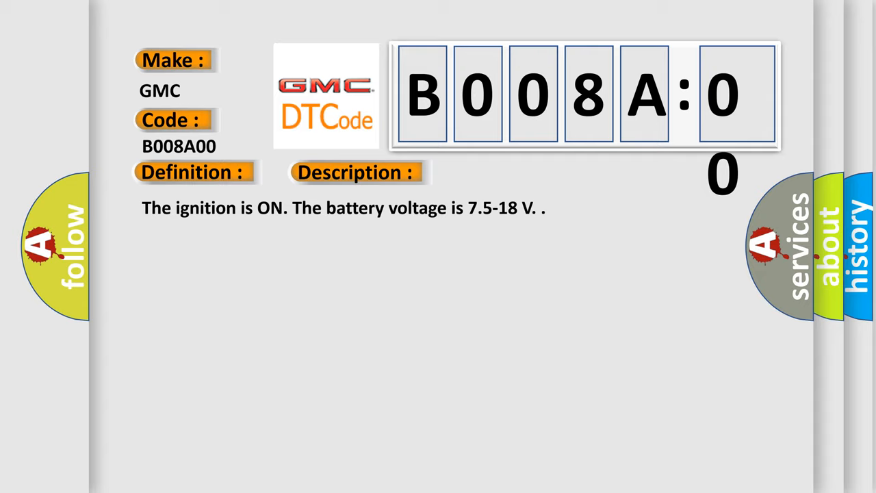
Show the Definition, Description and Cause sections of the GMC B008A00 code page.
left_click(504, 172)
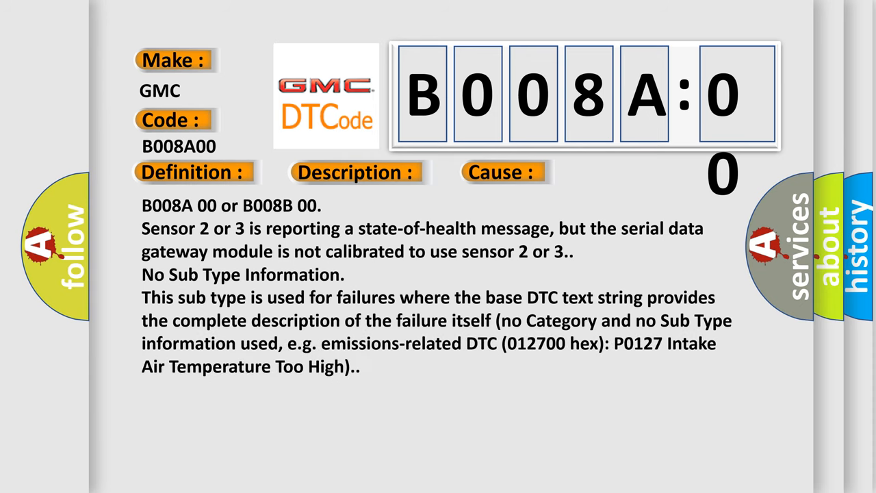